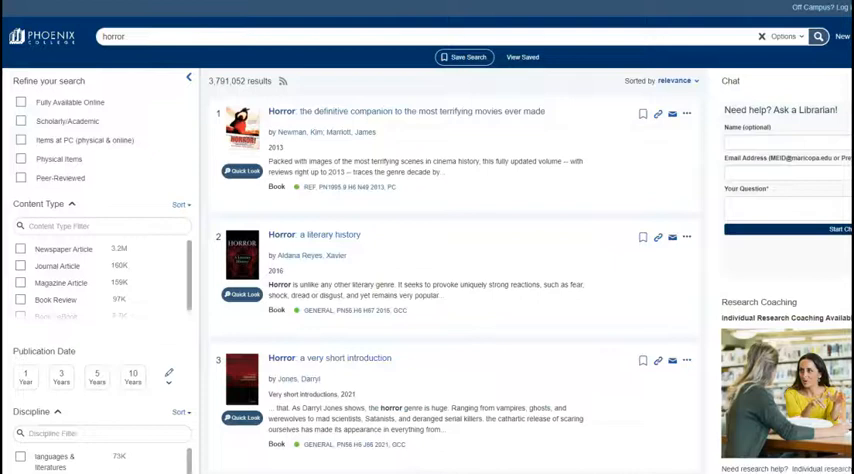
# Narrow the OneSearch 'horror' results to full-text online streaming videos and return to the Library home page.
pyautogui.click(20, 100)
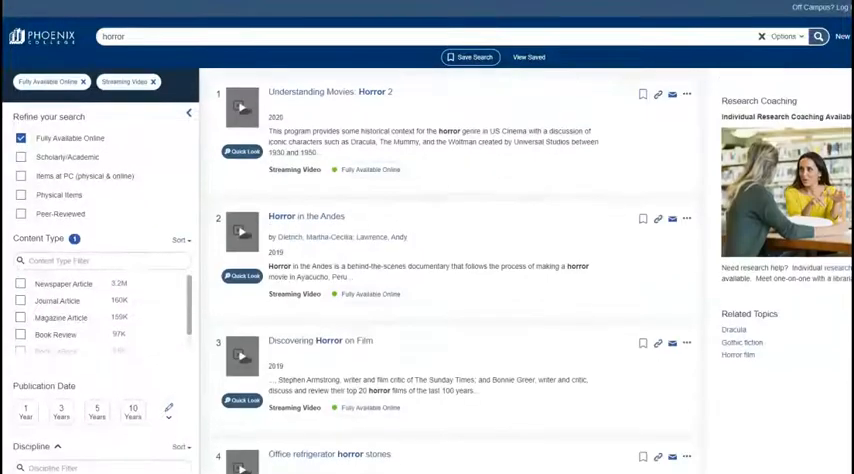
pyautogui.scroll(-3)
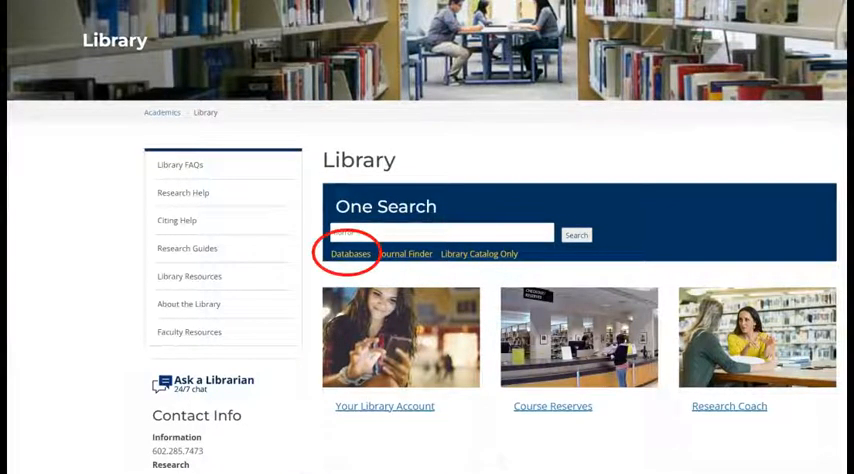
# Filter the A–Z databases list to the Video type, leaving seven databases.
pyautogui.click(350, 254)
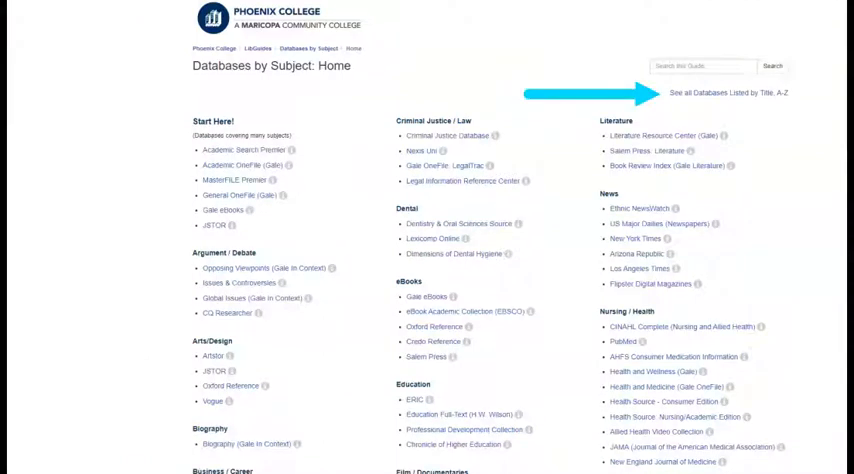
pyautogui.click(728, 92)
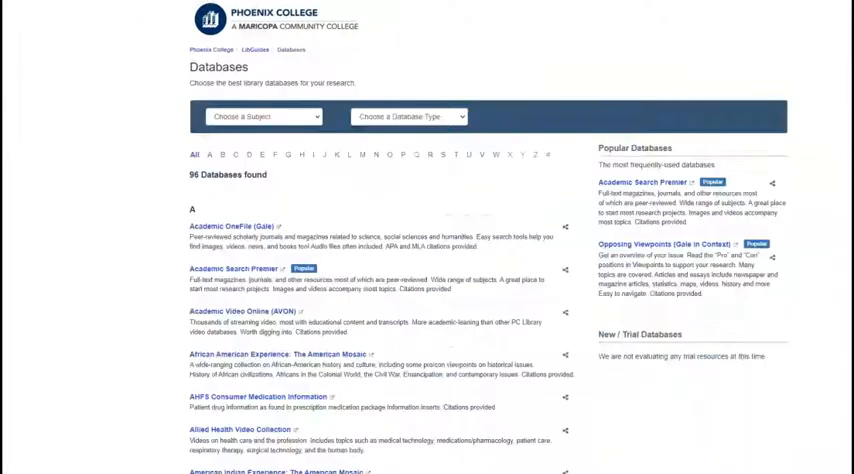
pyautogui.click(408, 116)
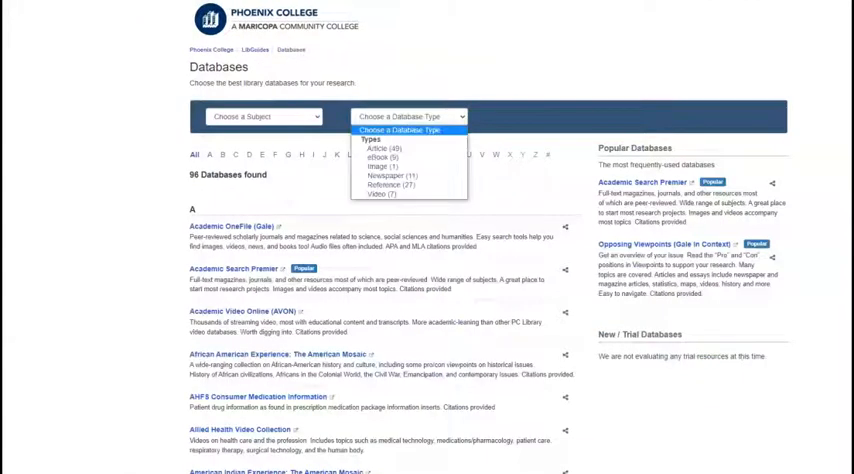
pyautogui.click(378, 196)
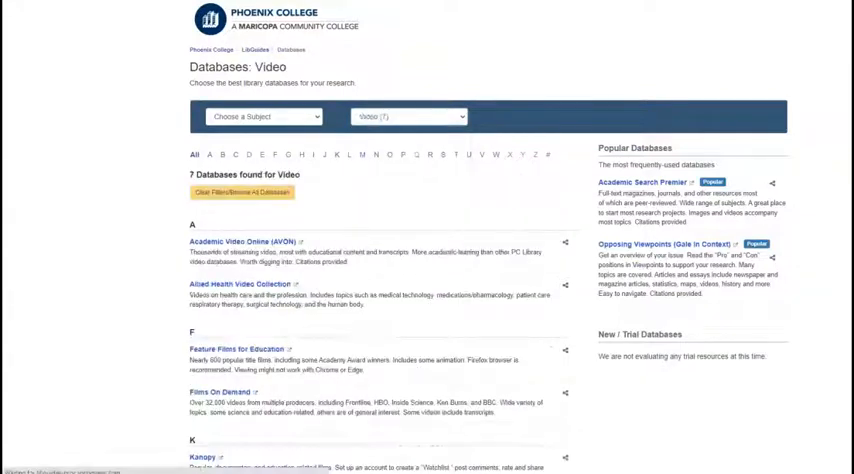
# Open Kanopy from the video databases list to reach its Phoenix College home page.
pyautogui.scroll(-3)
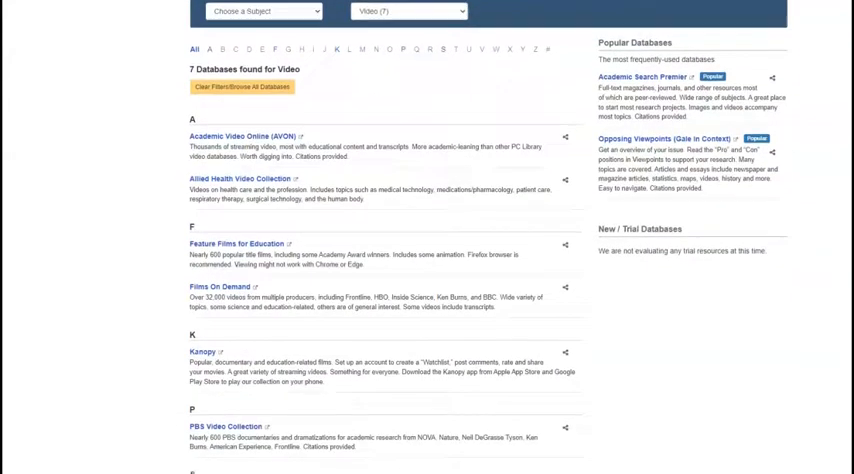
pyautogui.scroll(-3)
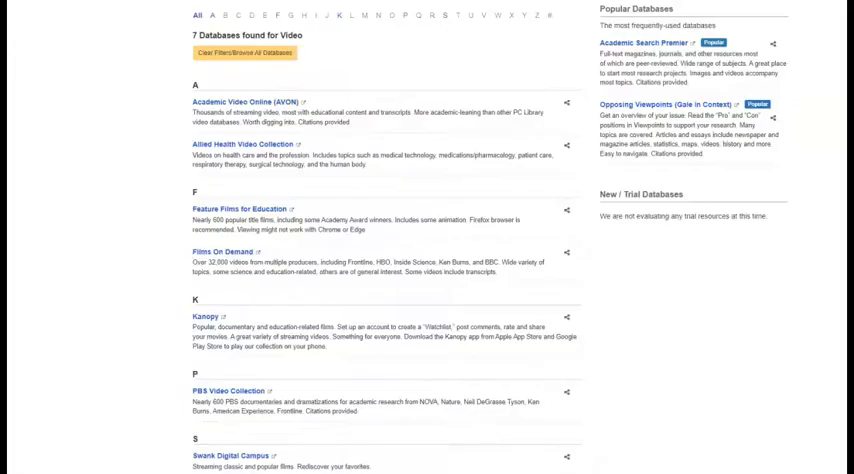
pyautogui.click(200, 316)
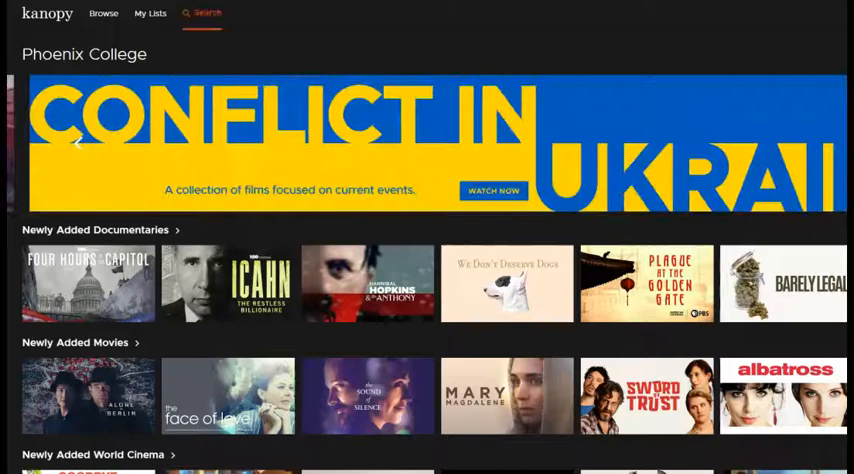
# Search Kanopy for 'midsommar' and open the 2019 film's details page.
pyautogui.click(202, 12)
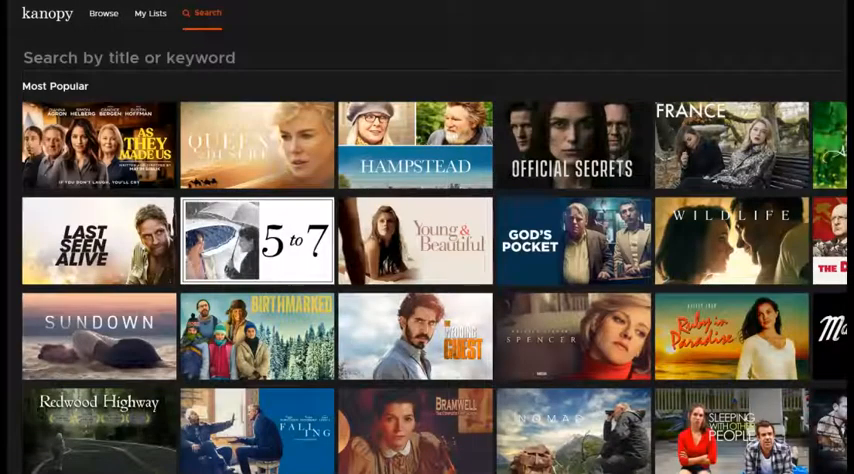
pyautogui.write('midsommar')
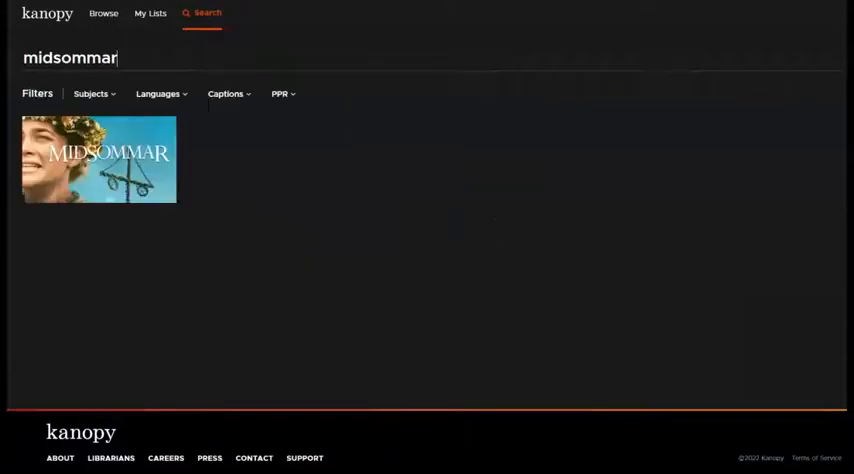
pyautogui.click(100, 160)
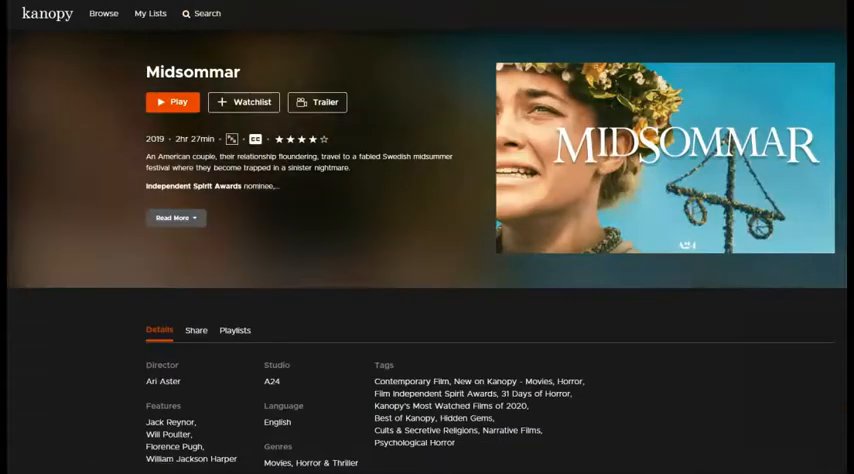